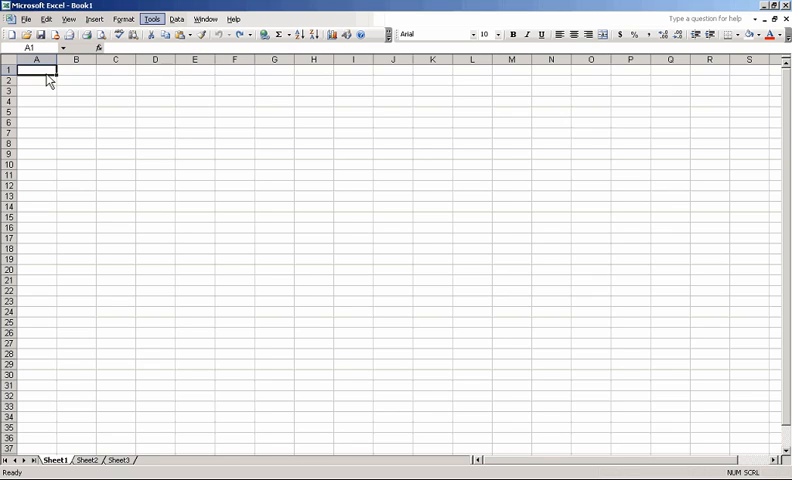
mouse_move(152, 18)
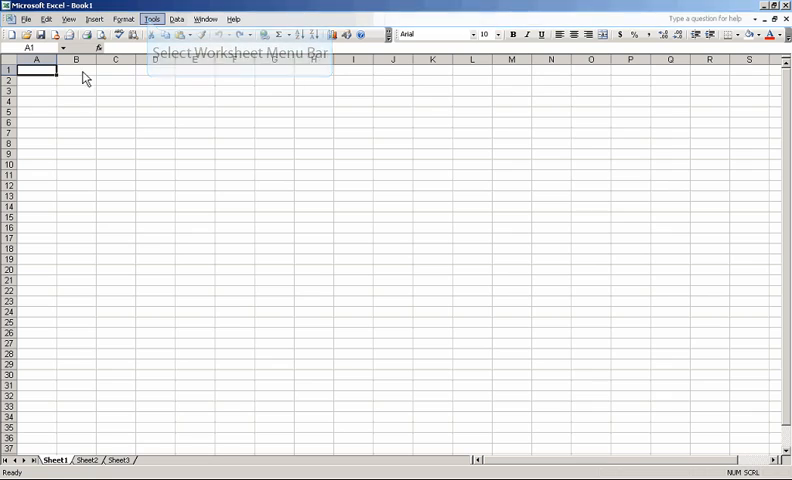
Step: Enable the Analysis ToolPak add-in via Tools > Add-Ins
click(150, 18)
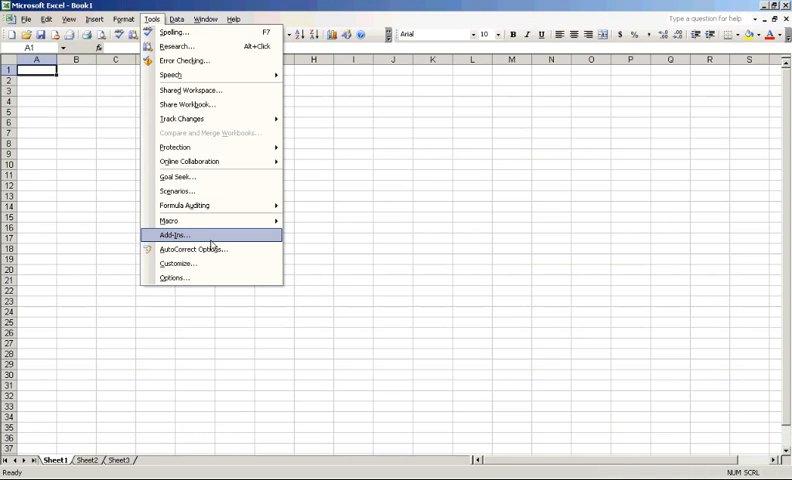
click(172, 236)
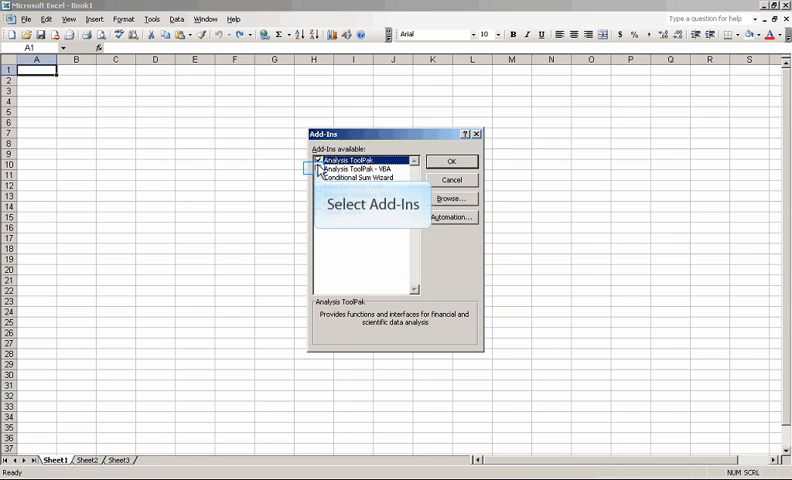
click(340, 170)
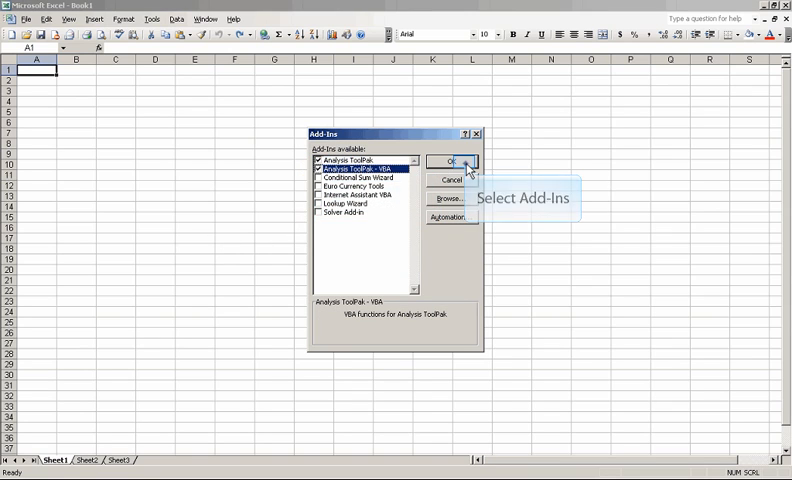
click(452, 160)
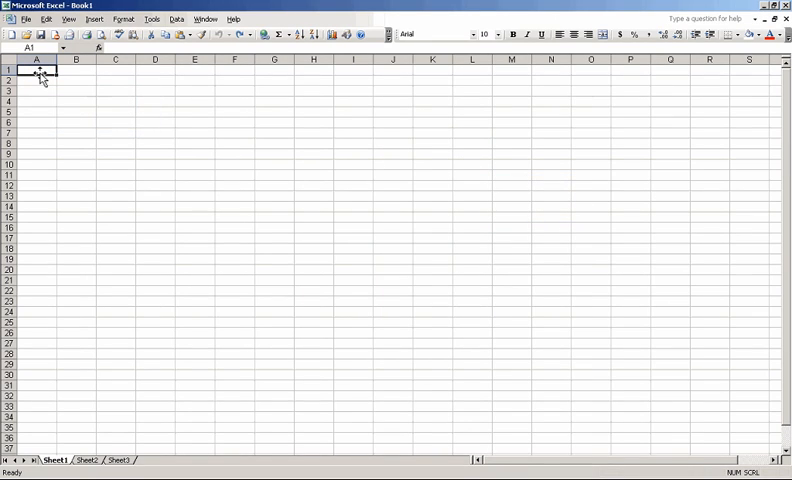
Step: Enter =RANDBETWEEN(0,9) in A1 and fill it across to E1
text(=)
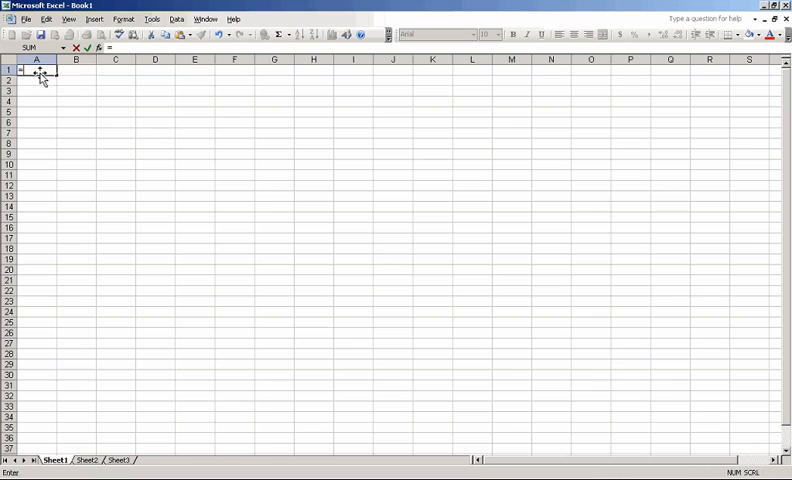
text(=r)
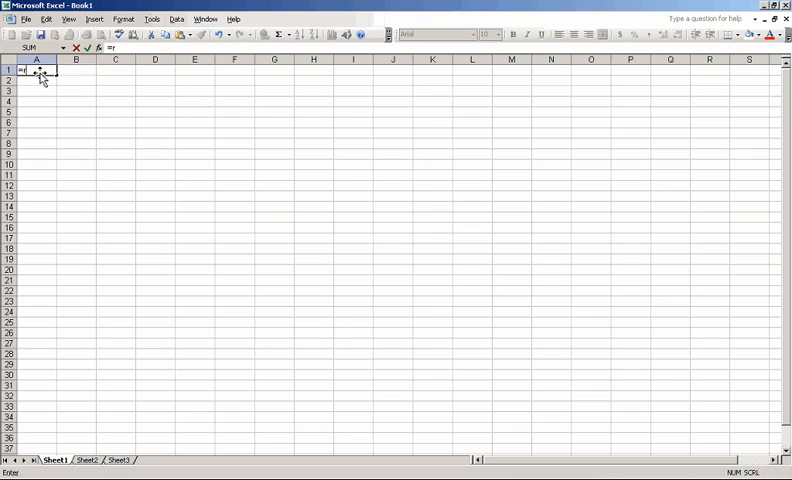
text(and)
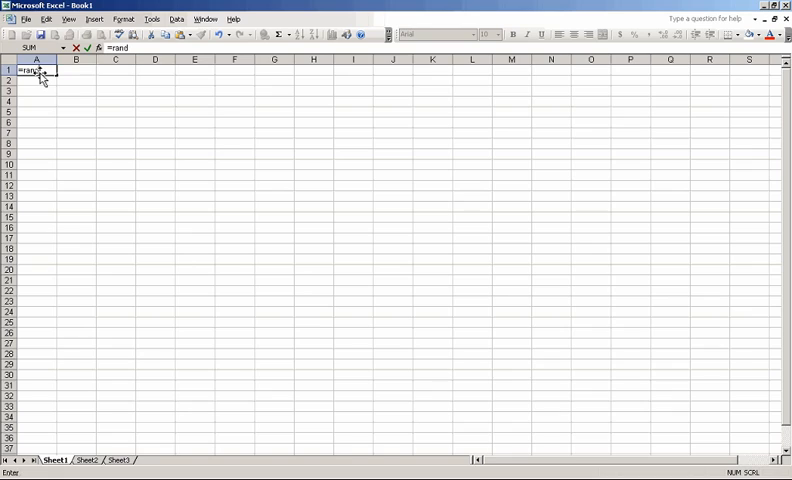
text(betwee)
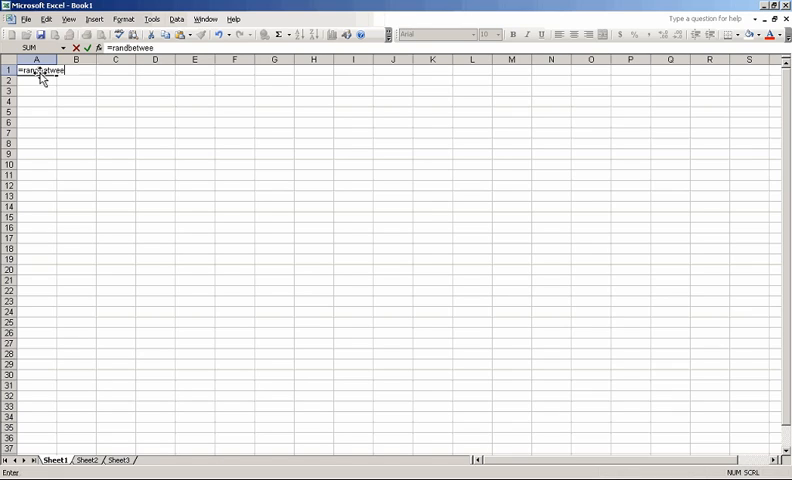
text(n()
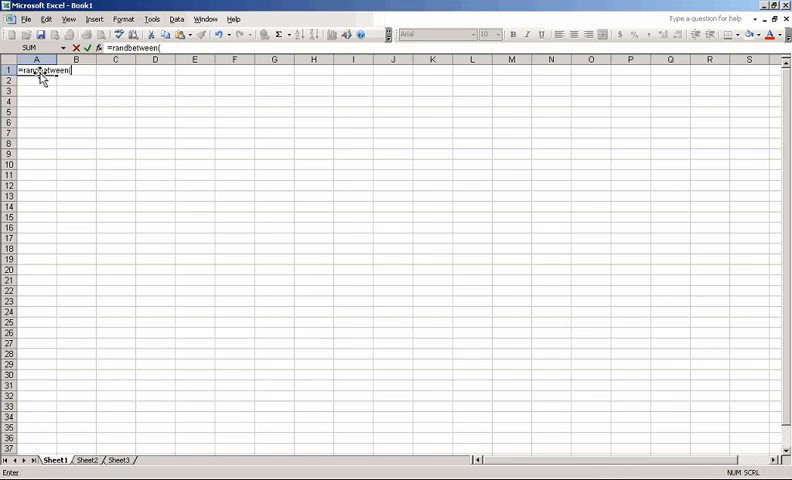
text(0,)
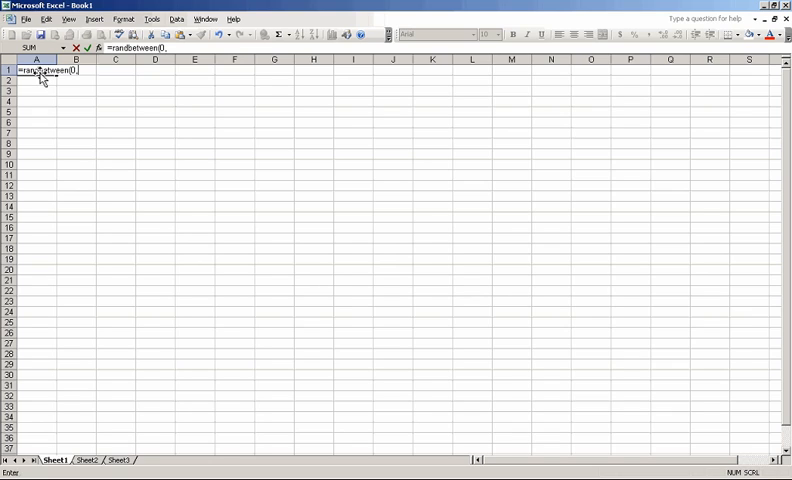
text(9)
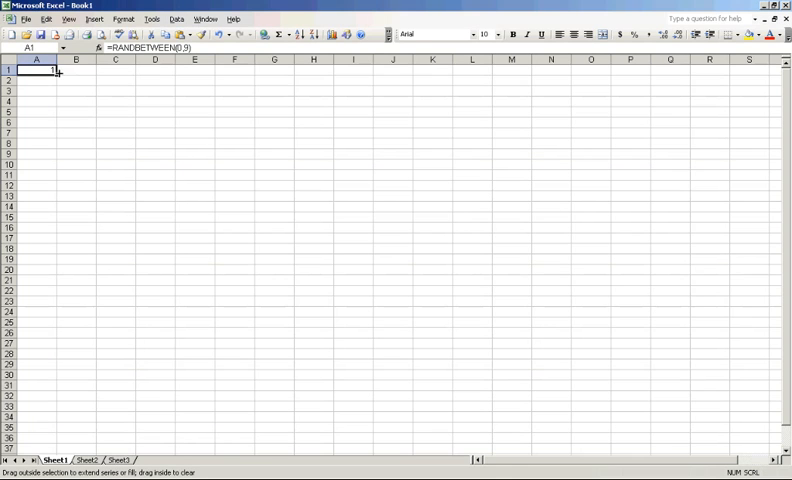
drag(58, 68, 180, 72)
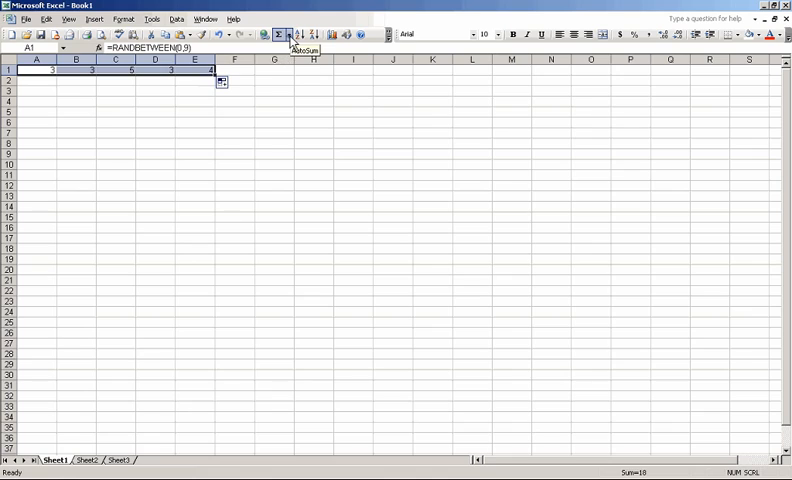
Step: Put the AutoSum Average of A1:E1 in F1 and fill A1:F1 down about 200 rows
click(292, 34)
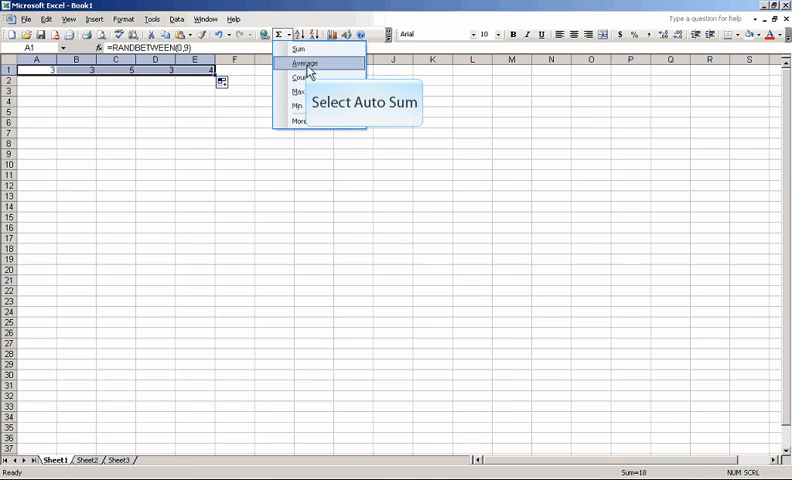
click(302, 64)
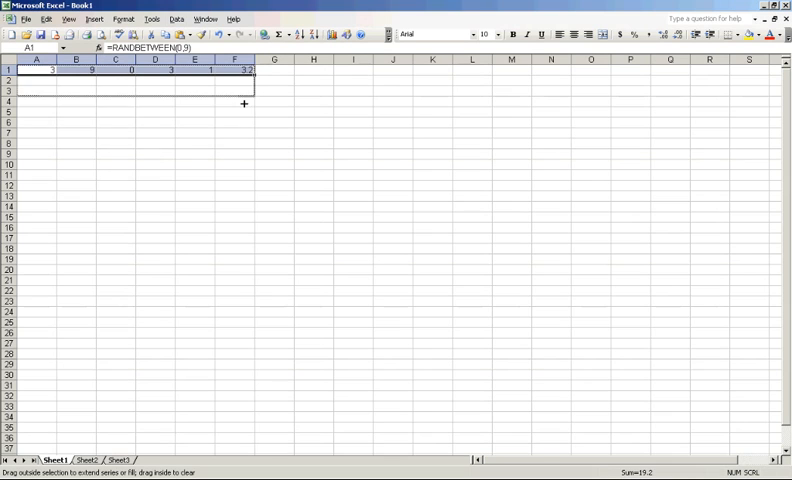
scroll(down, 3)
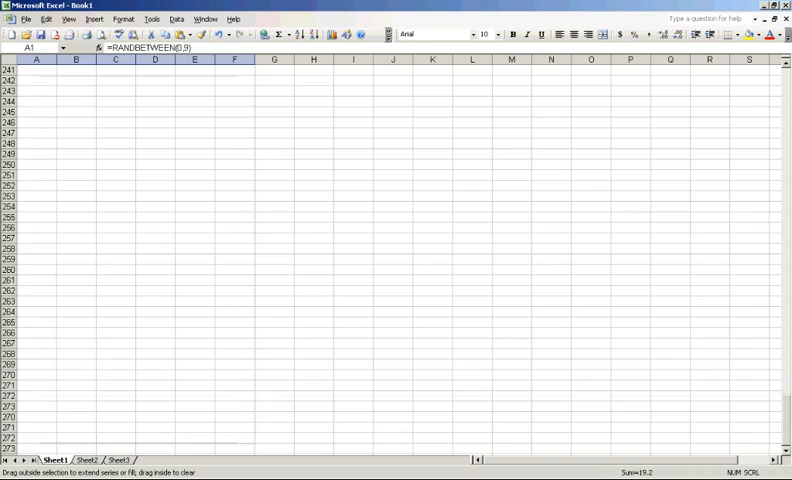
scroll(down, 3)
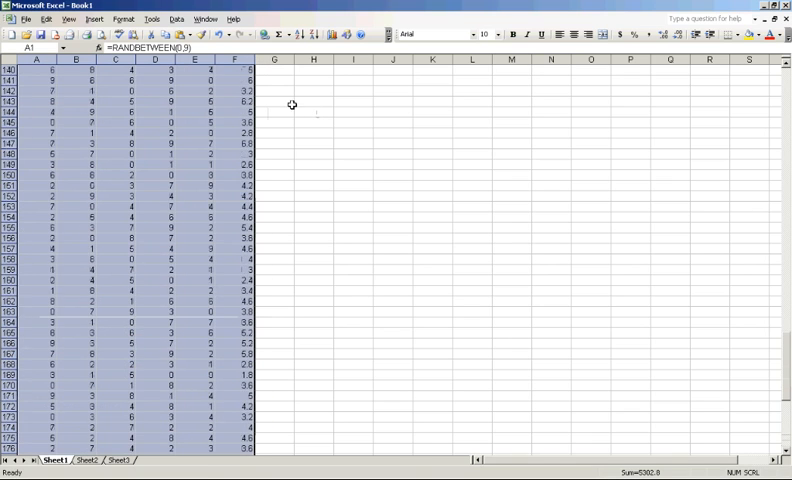
scroll(up, 3)
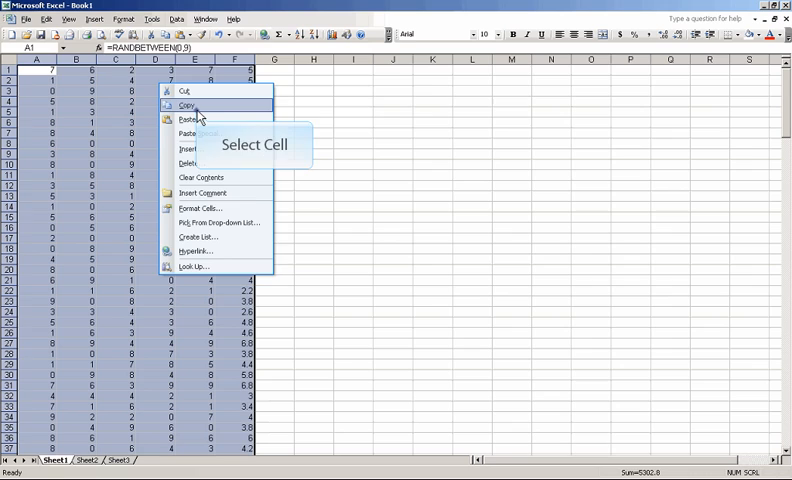
Step: Copy the numbers-and-averages block and Paste Special as values starting at H1, landing averages in column M
click(186, 104)
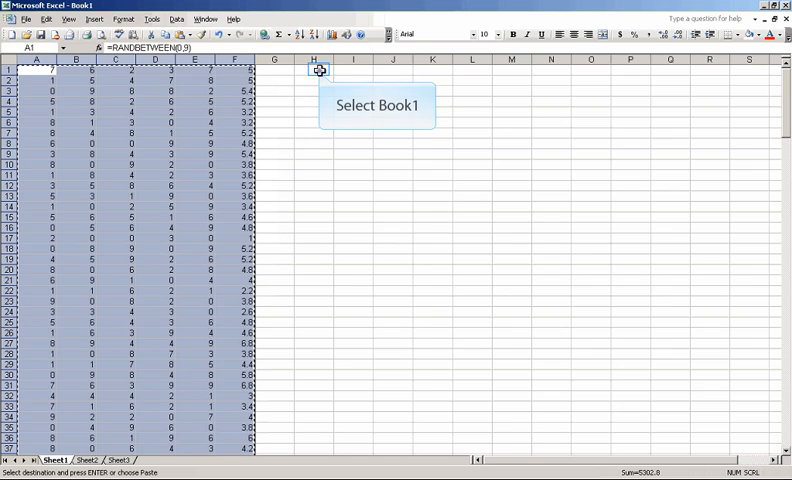
right_click(320, 72)
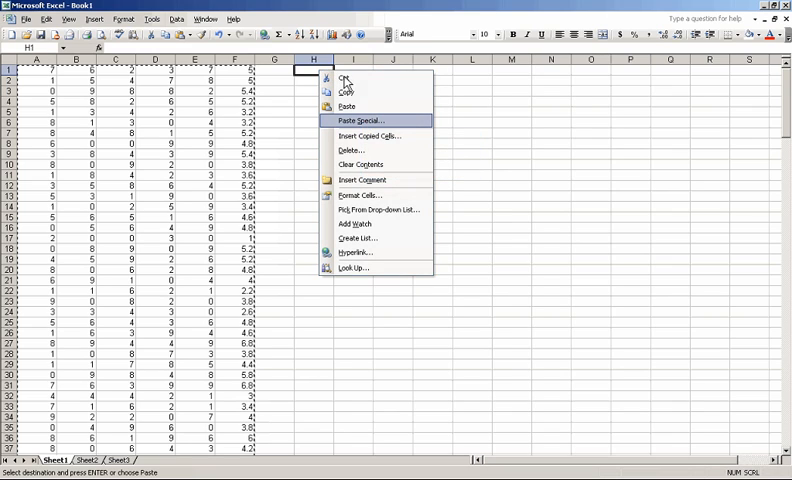
click(366, 120)
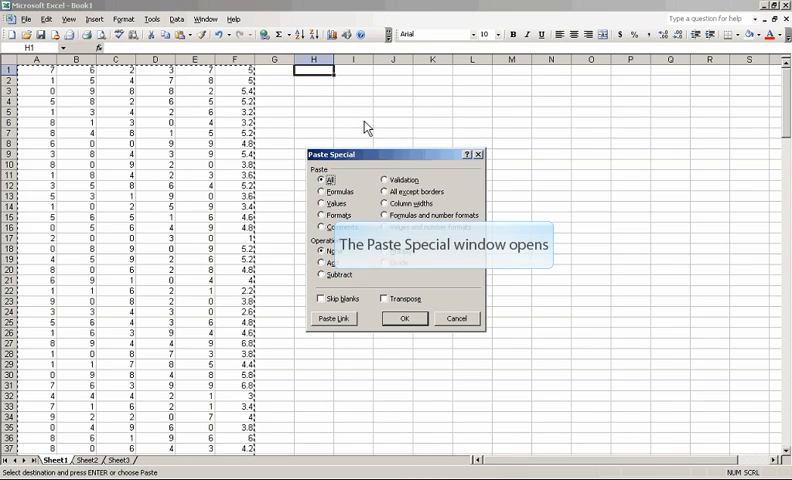
click(322, 204)
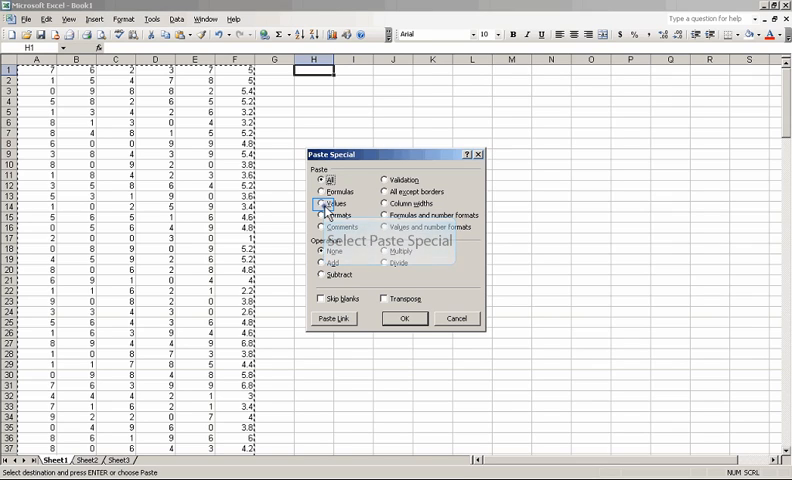
click(320, 204)
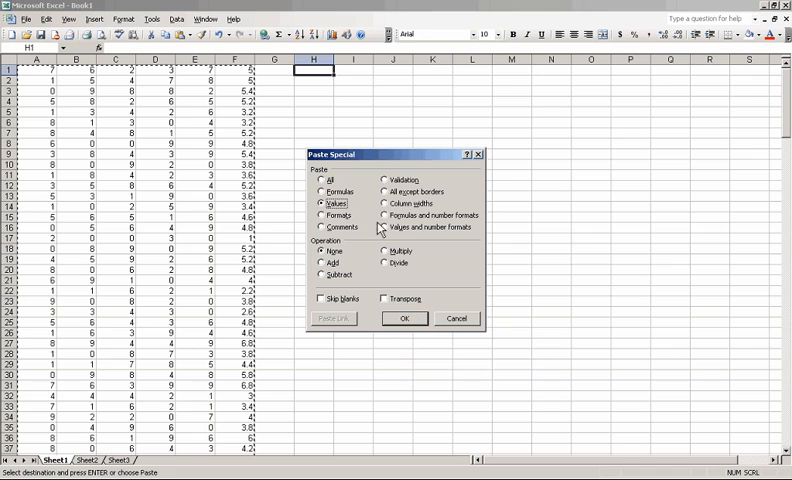
click(404, 318)
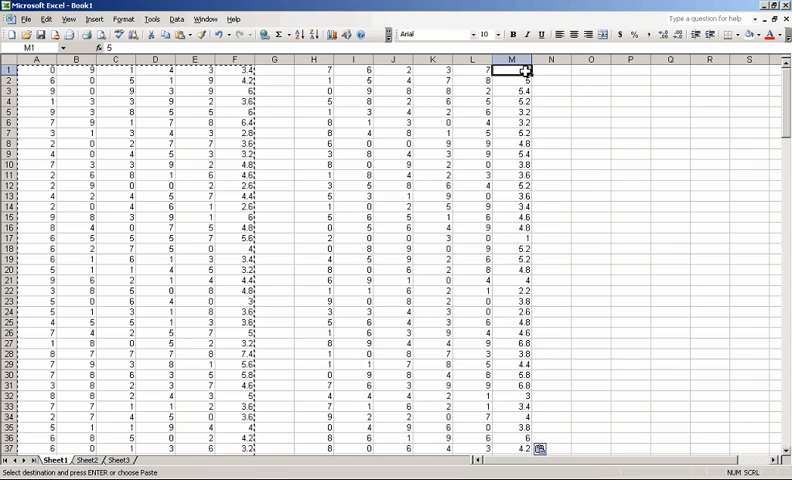
drag(516, 68, 516, 166)
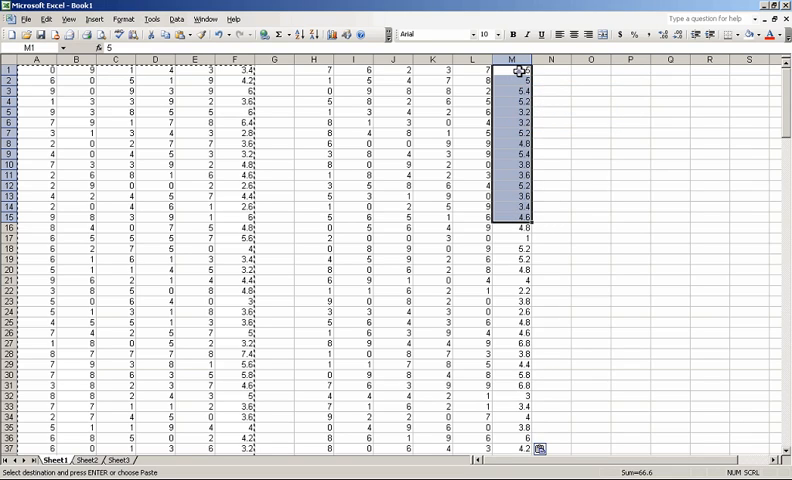
mouse_move(292, 36)
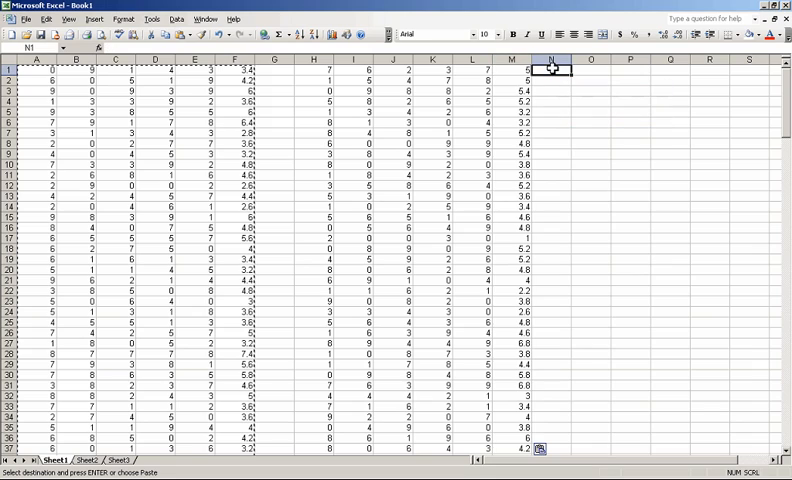
Step: Enter =AVERAGE(M1:M200) in N1 to get the grand average of the row averages
text(=)
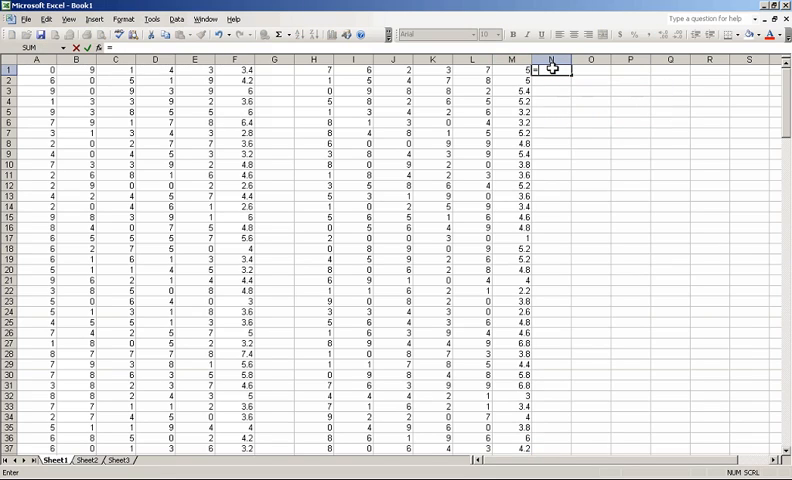
text(averag)
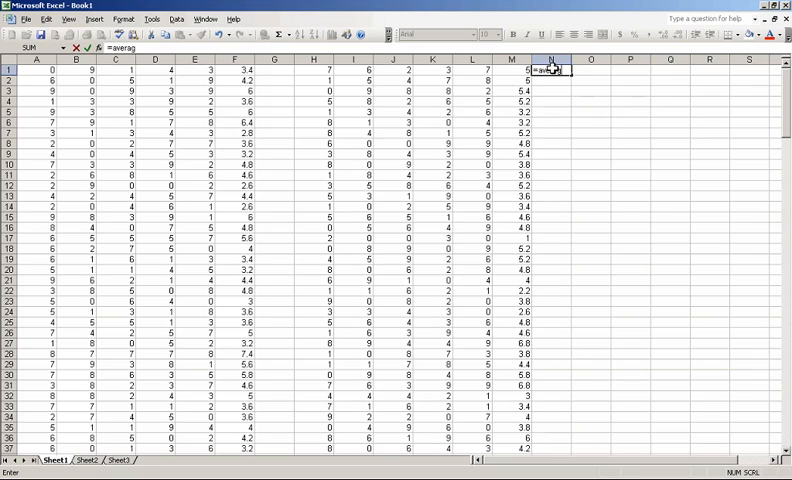
text(e()
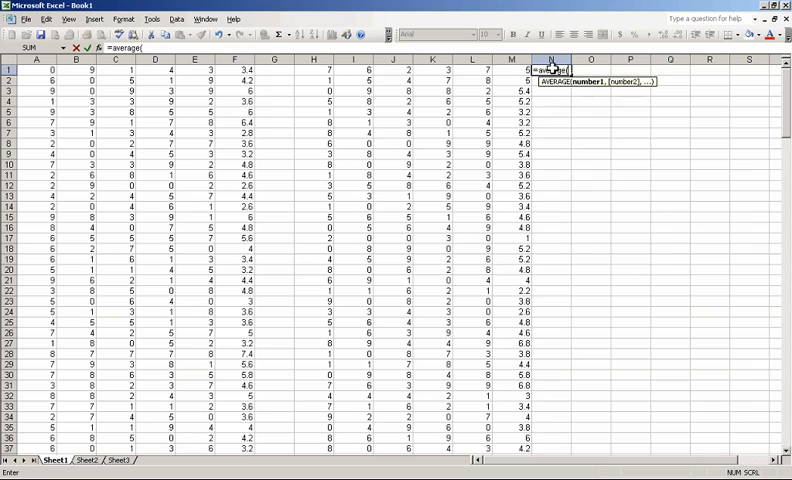
text(m)
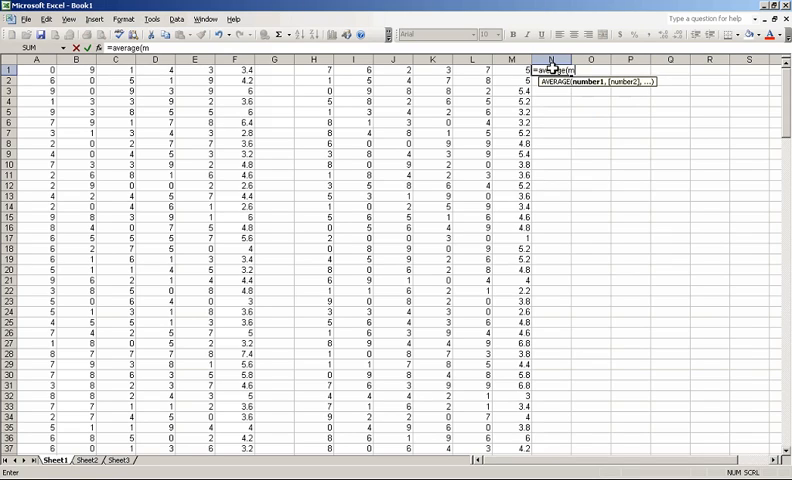
text(1)
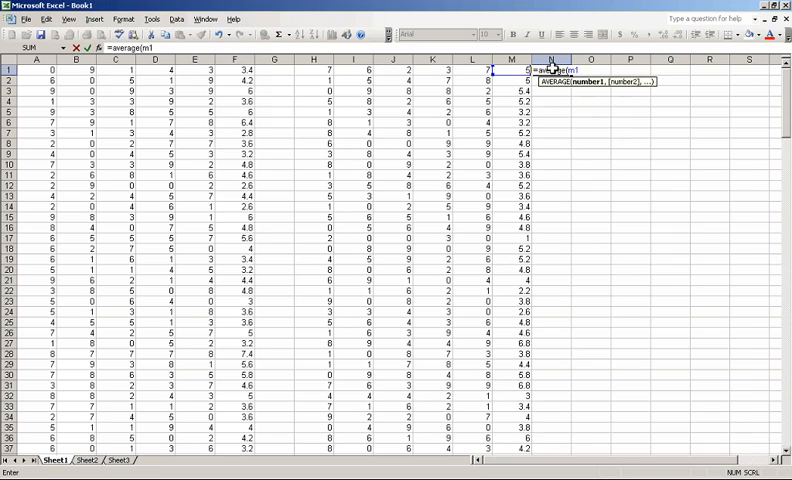
text(:m)
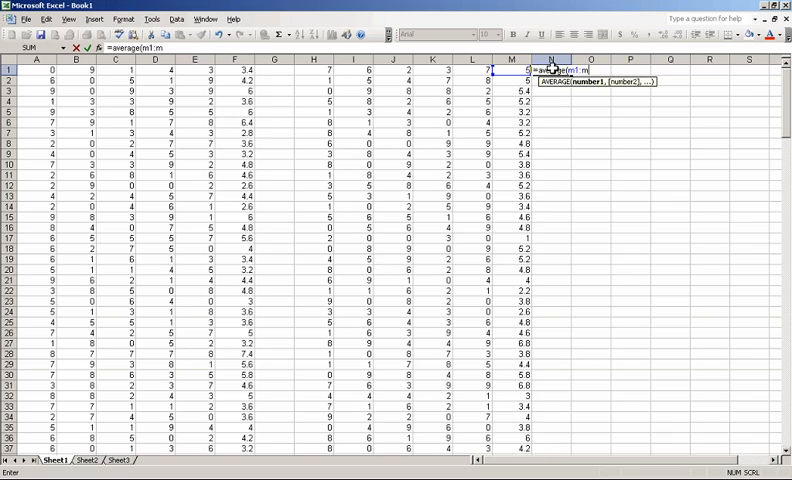
text(200)
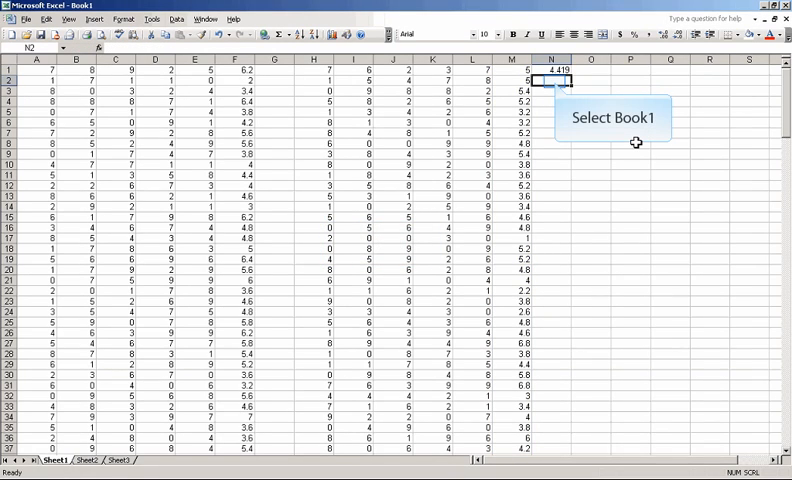
mouse_move(556, 84)
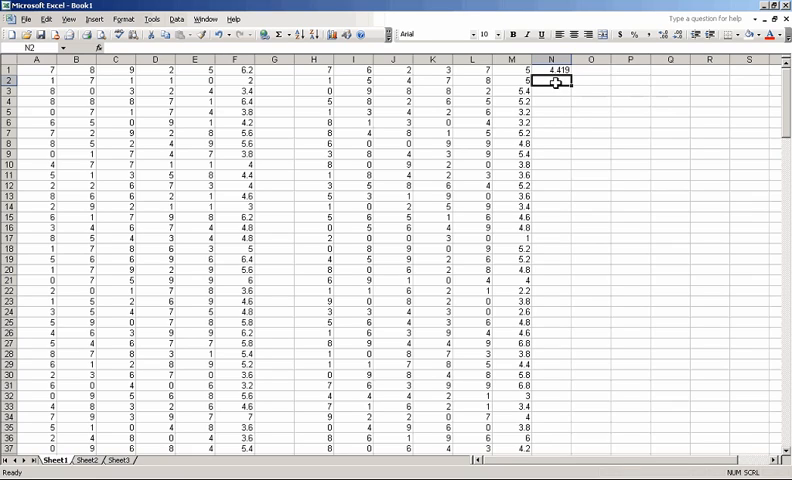
mouse_move(554, 82)
text(=)
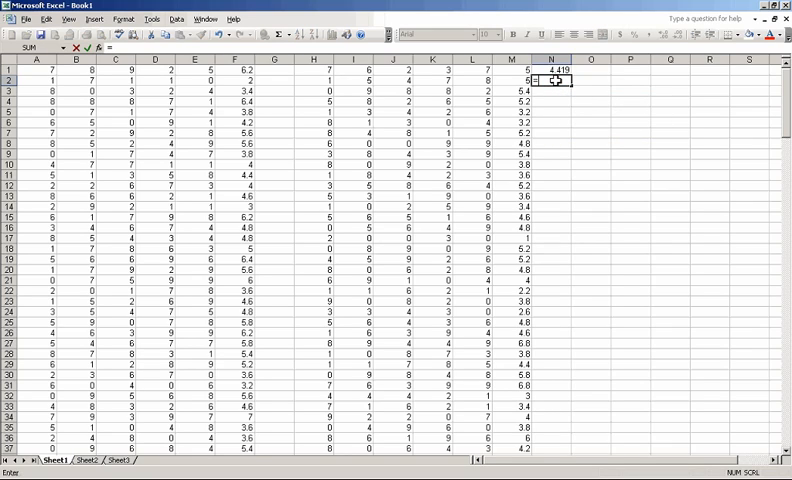
Step: Put the STDEV of M1:M200 in N2 using AutoSum > More Functions
text(st)
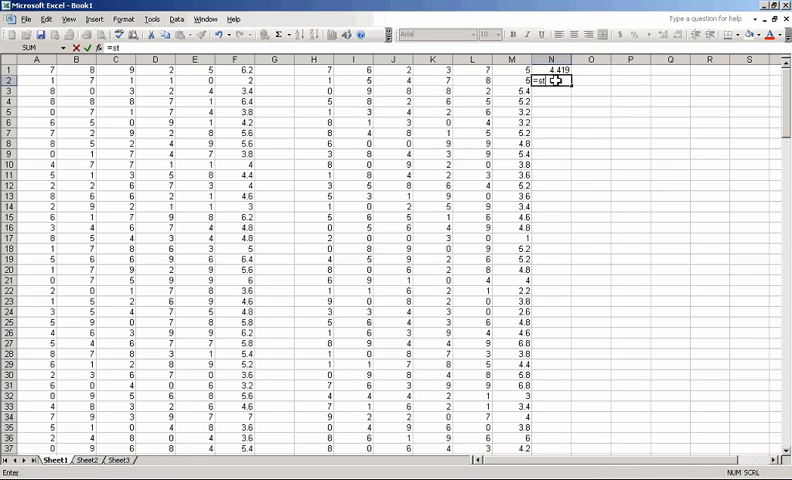
text(ddev)
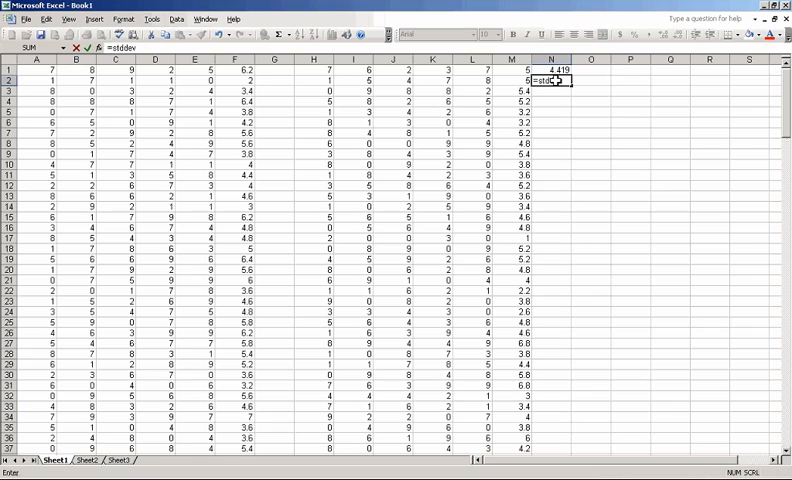
text((m)
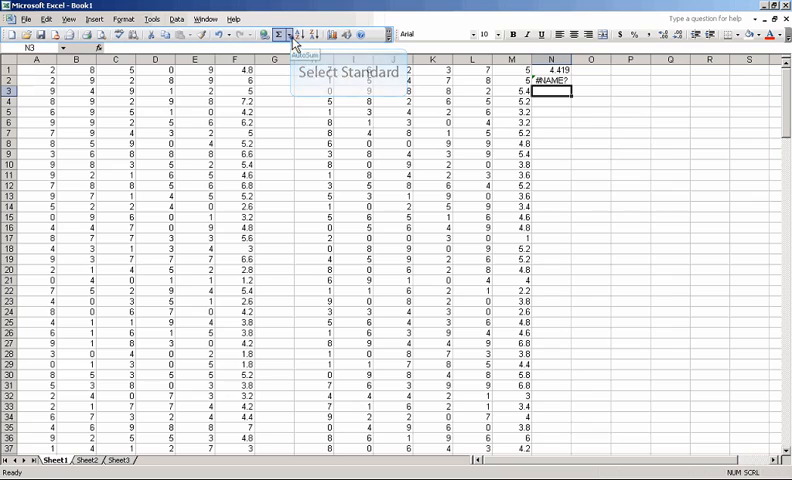
click(292, 36)
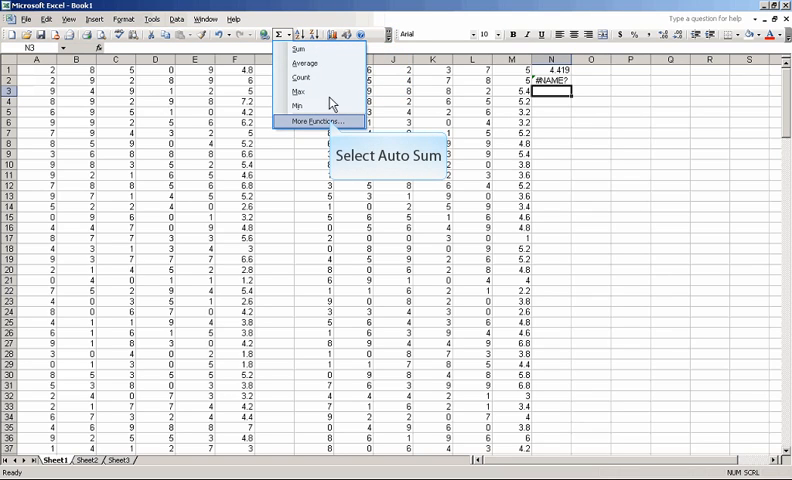
click(314, 120)
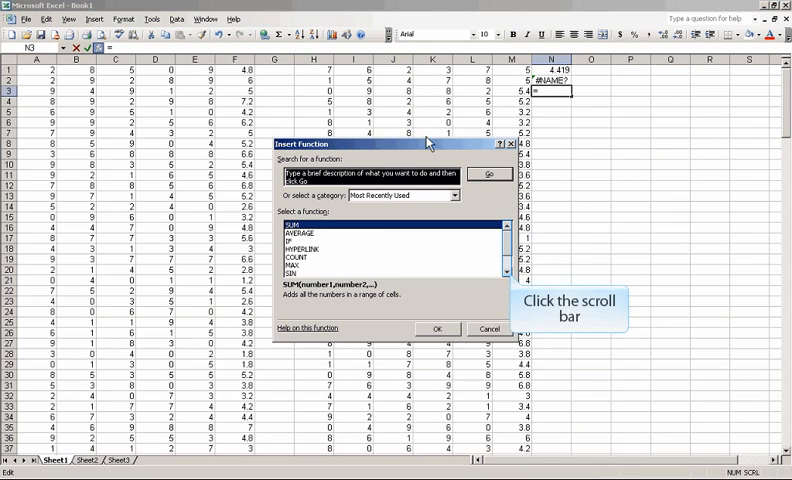
click(508, 272)
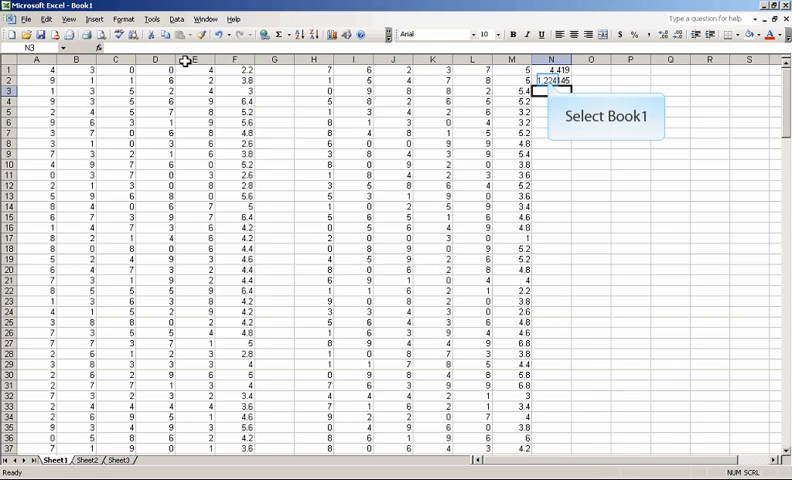
mouse_move(428, 62)
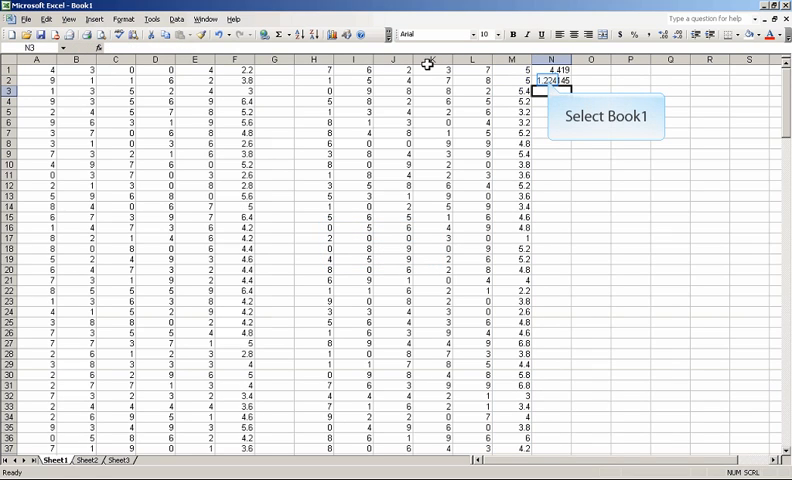